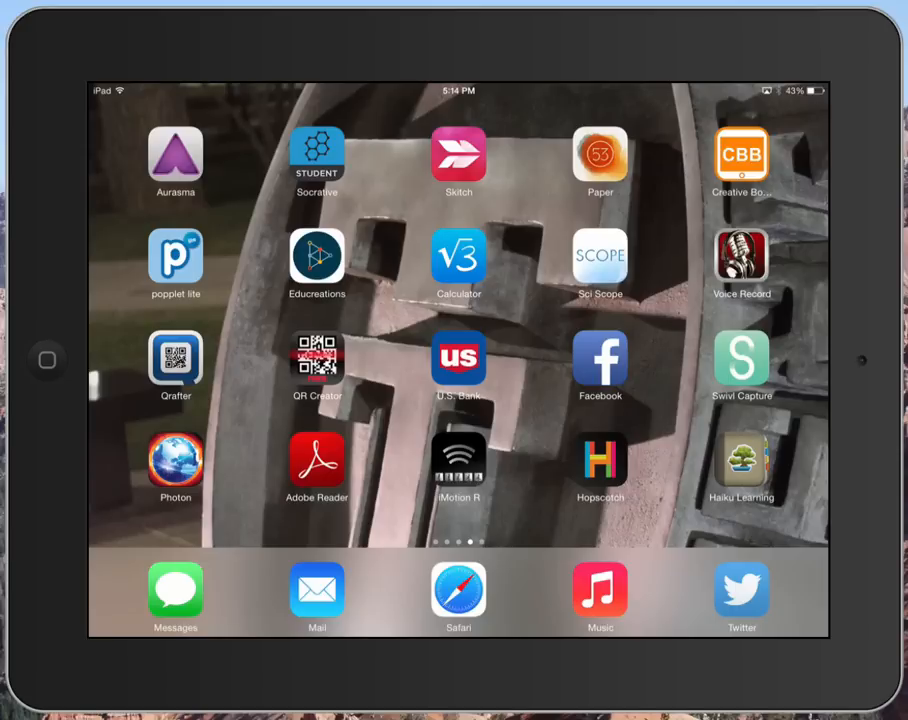
Launch Educreations from the iPad home screen into a new blank lesson.
click(316, 262)
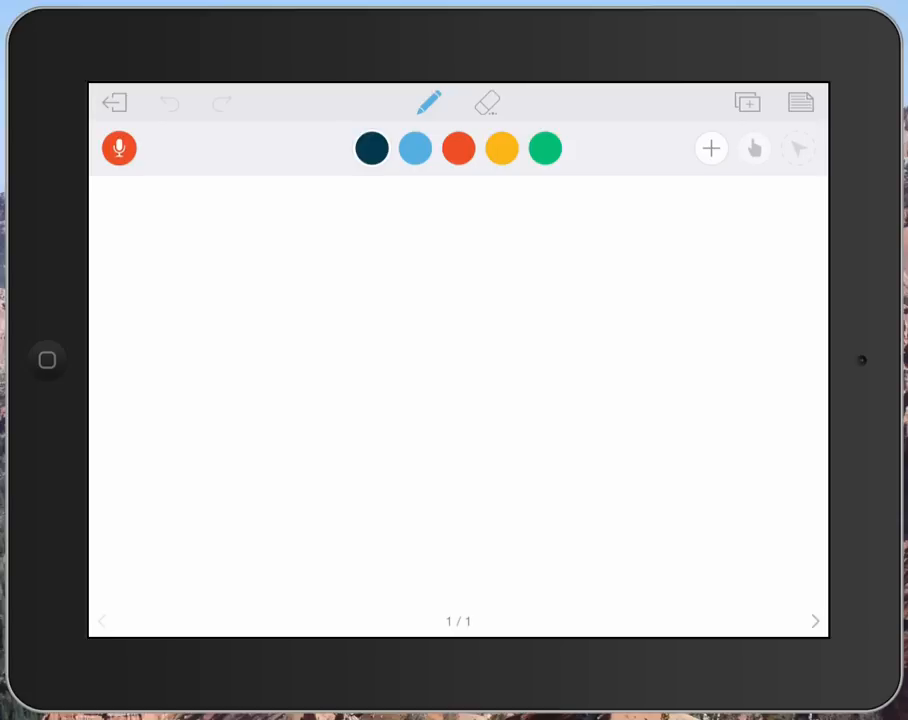
drag(218, 250, 270, 360)
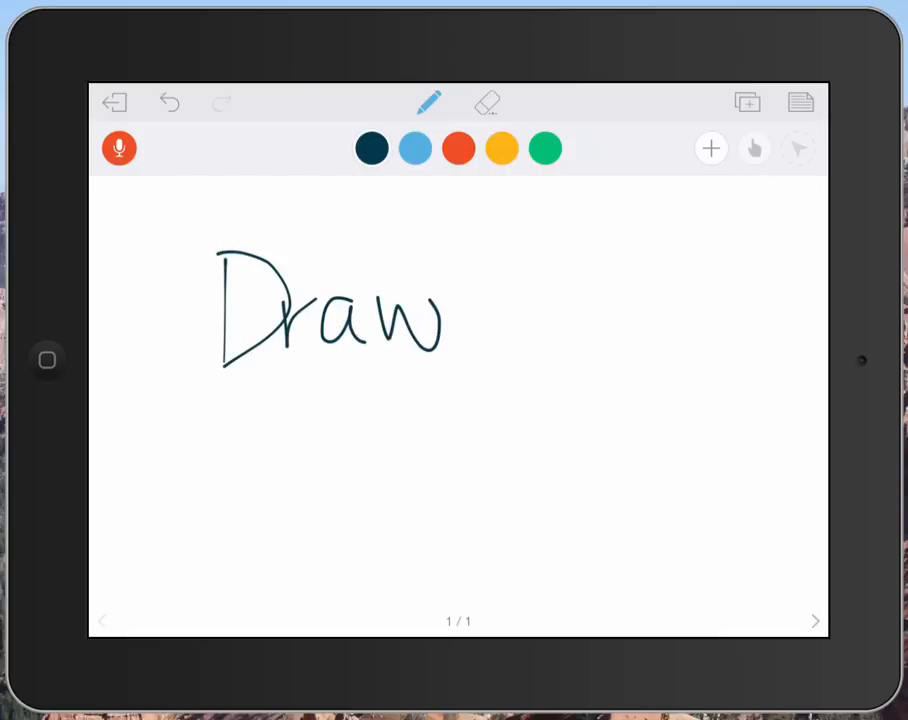
drag(196, 390, 480, 372)
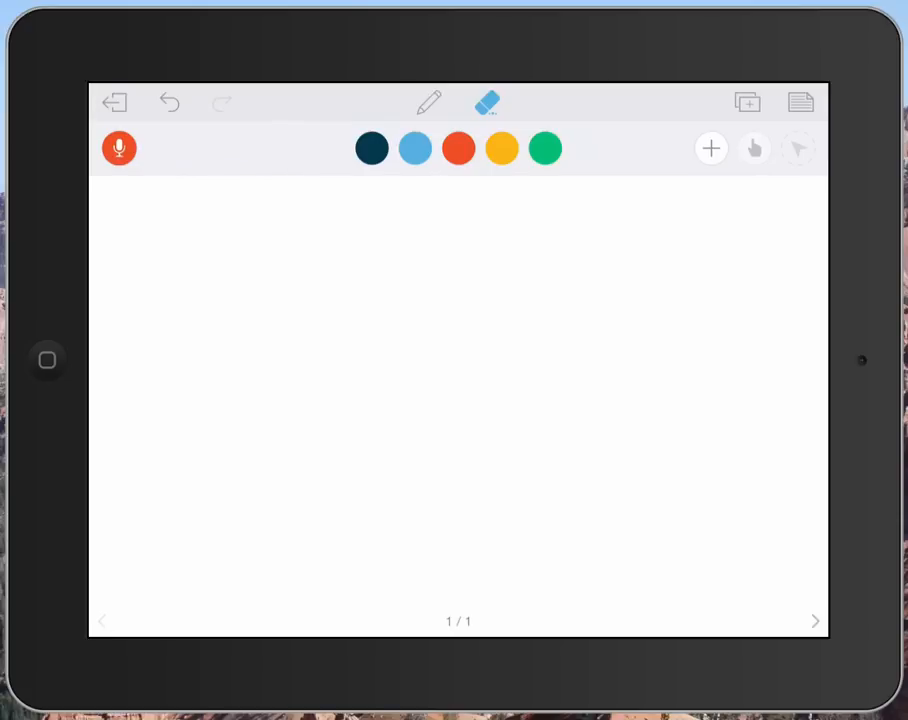
With the pen, handwrite 1 + 1 vertically with an answer line beneath.
click(428, 104)
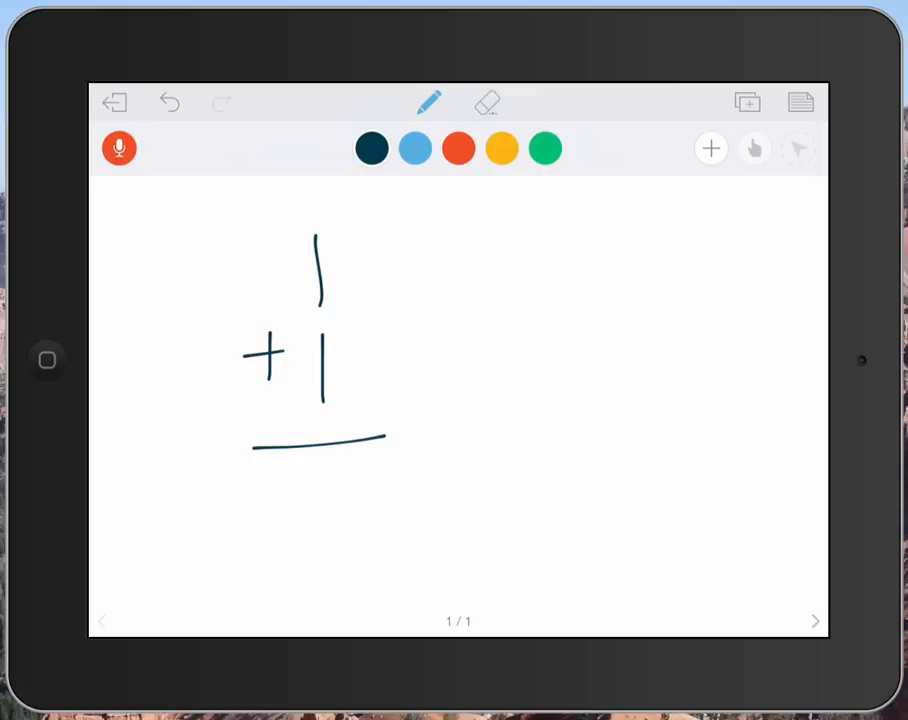
click(708, 148)
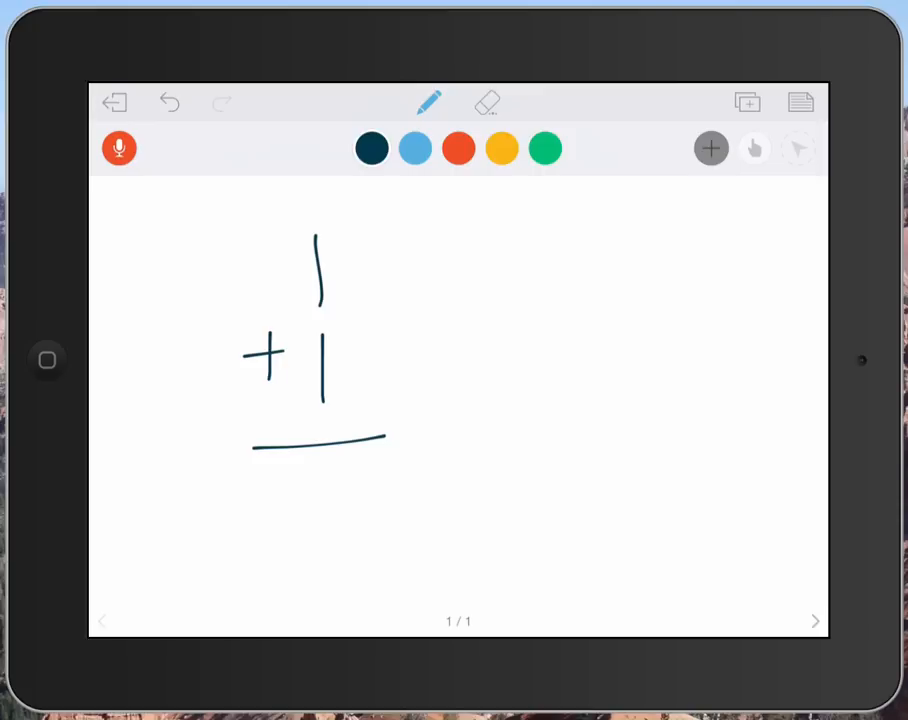
Insert a typed text box reading 'Ckhgkhgckhgckhgc' beside the handwritten sum.
click(712, 148)
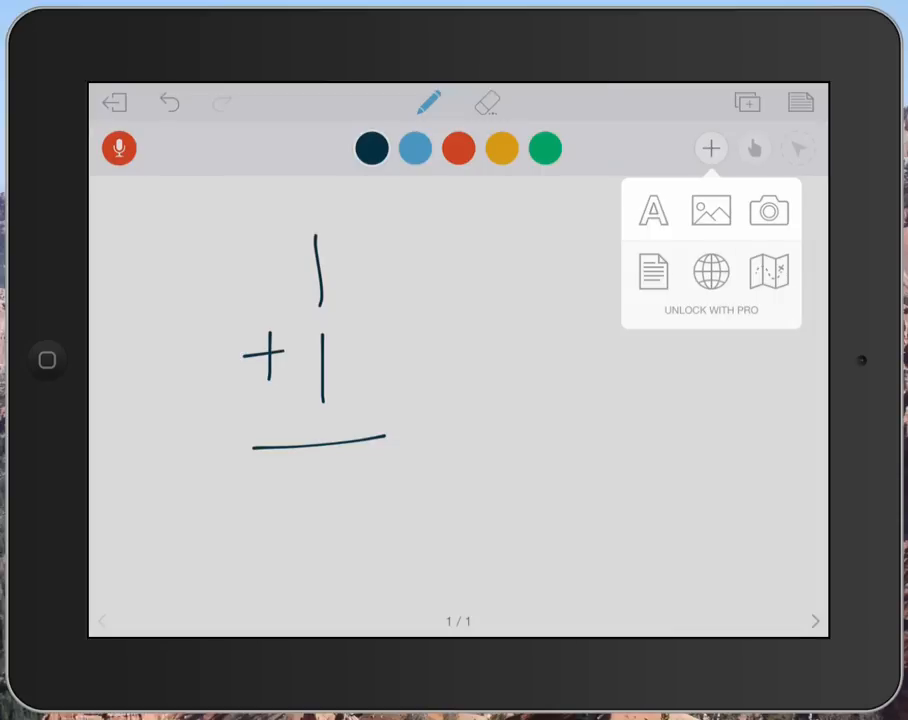
click(652, 210)
text(Ckhgkhgckhgckhgc)
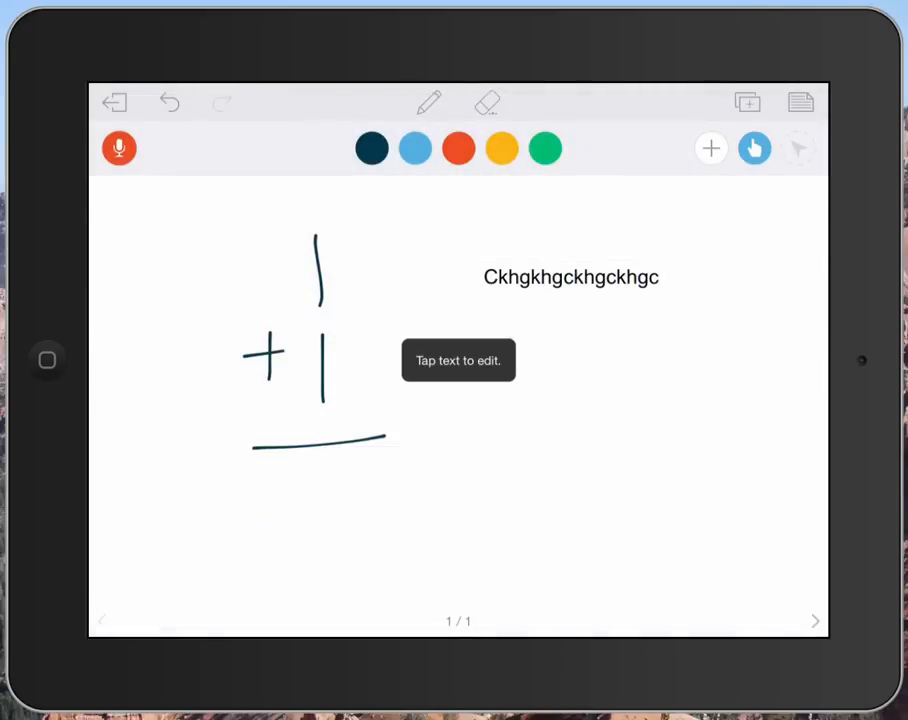
click(708, 148)
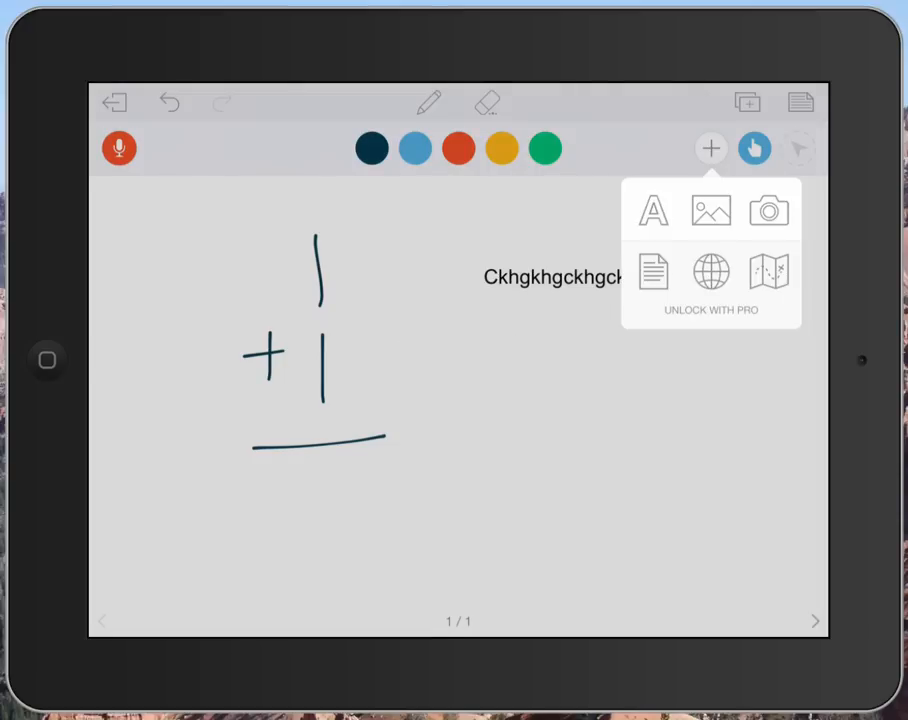
Insert the diagram photo from Camera Roll below the typed text.
click(712, 210)
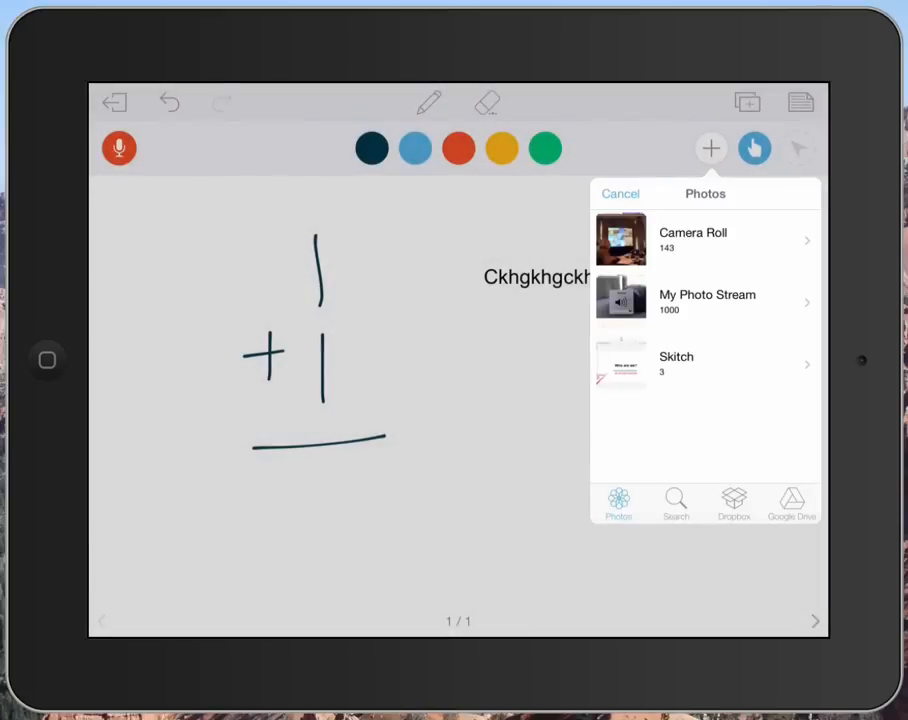
click(692, 240)
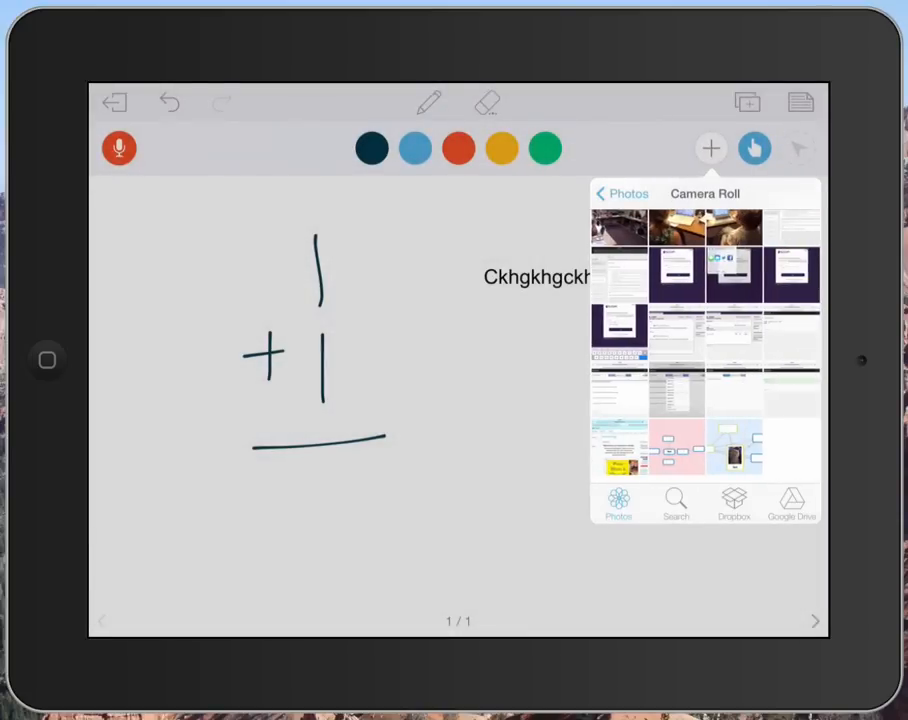
scroll(down, 3)
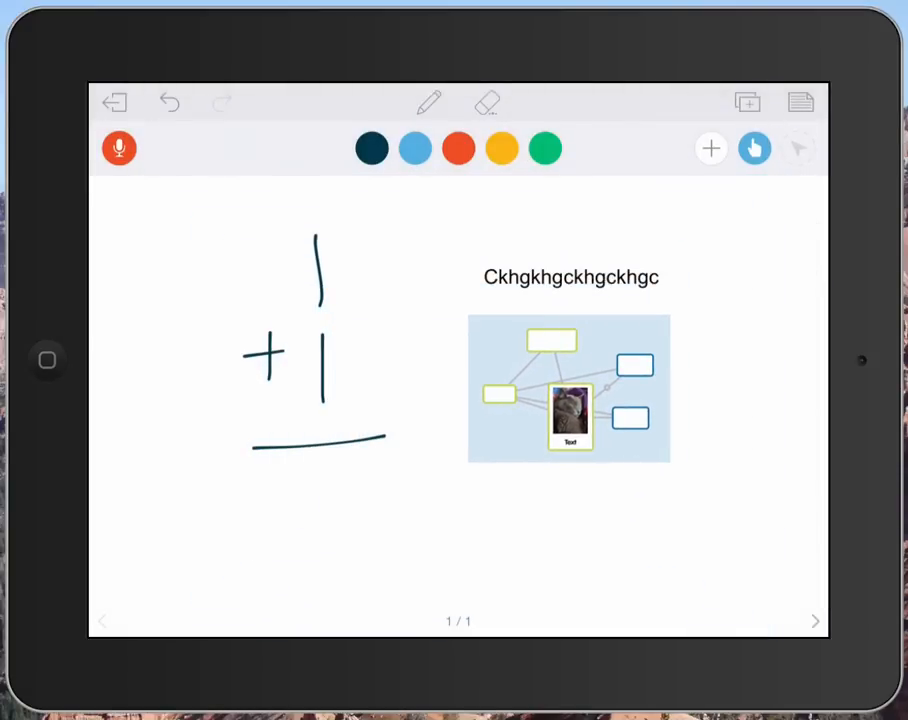
click(708, 148)
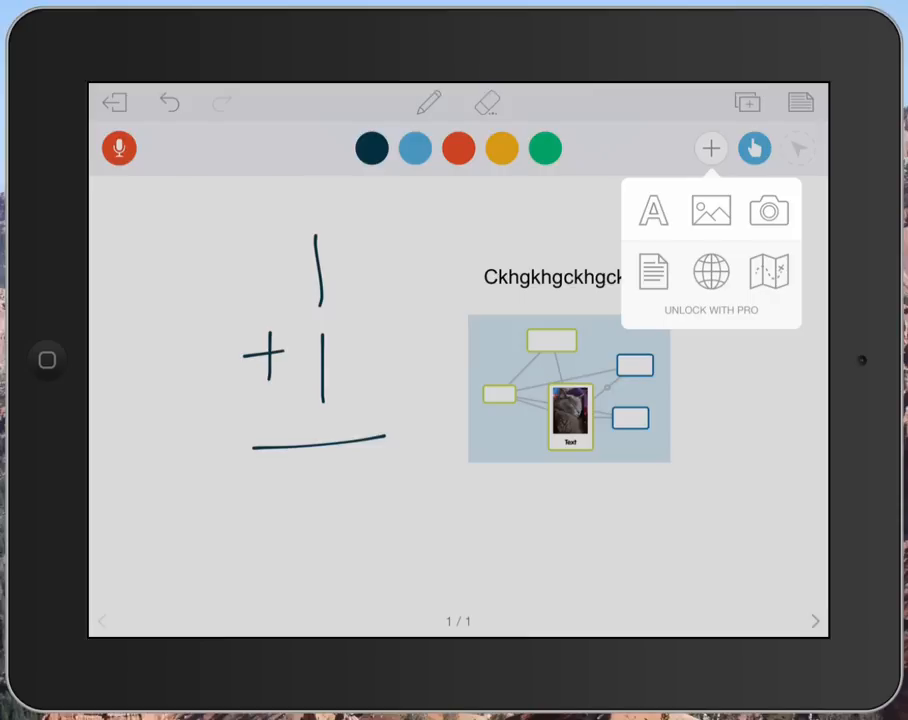
Dismiss the insert menu and add a blank page 2 to the lesson.
click(712, 148)
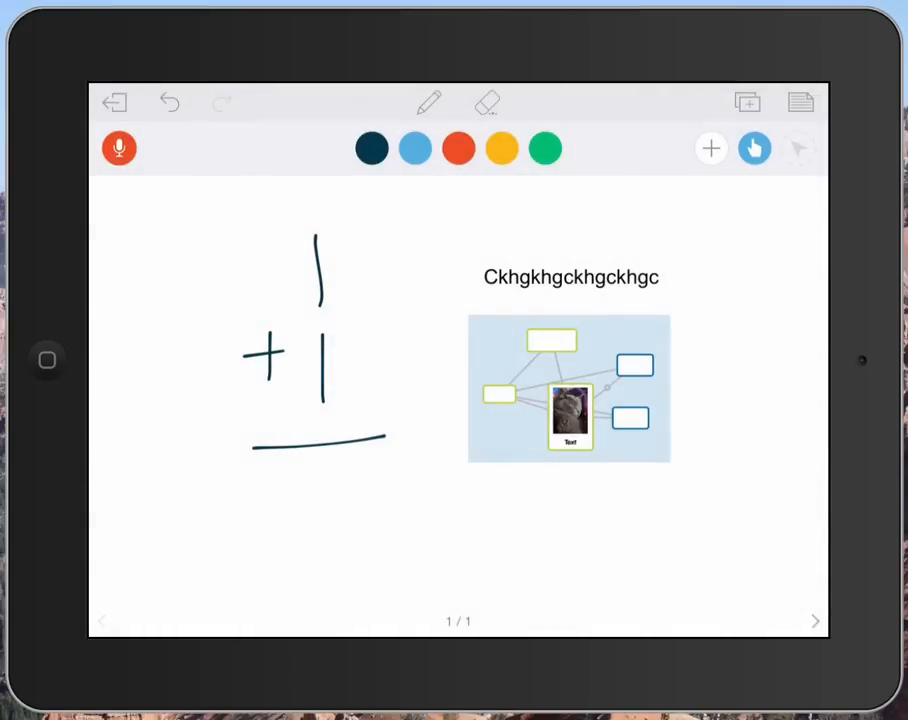
click(746, 100)
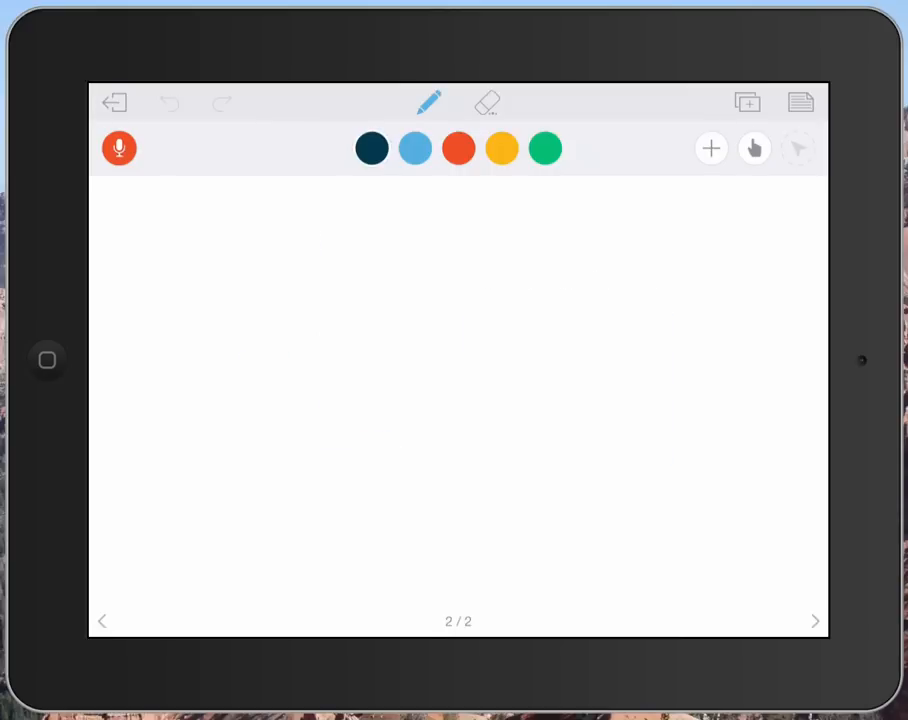
Handwrite 10 + 2 with an answer line on page 2, then flip back to page 1.
drag(316, 250, 400, 390)
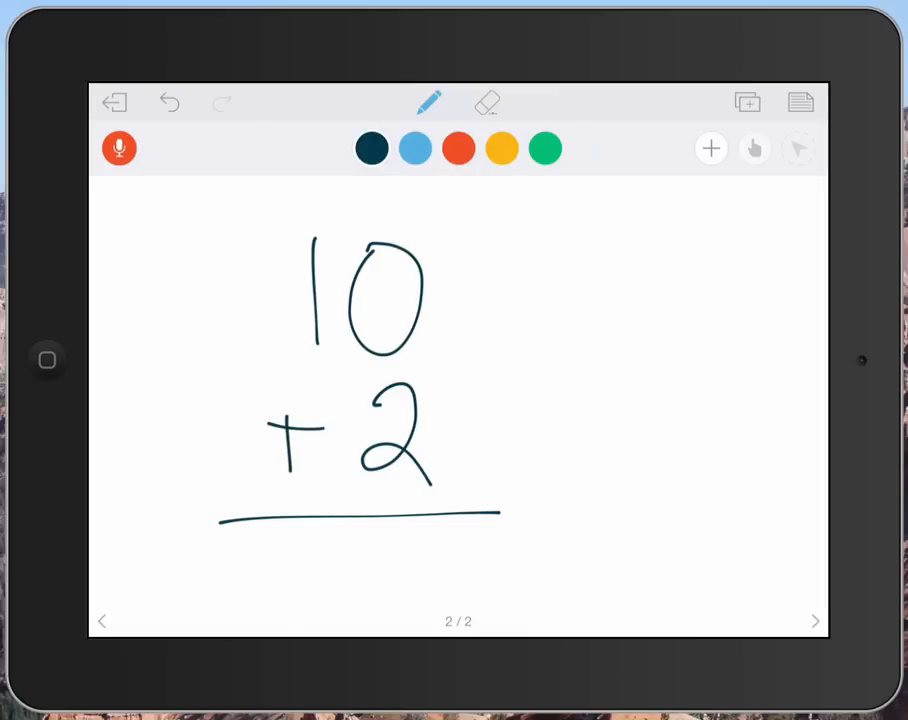
click(102, 620)
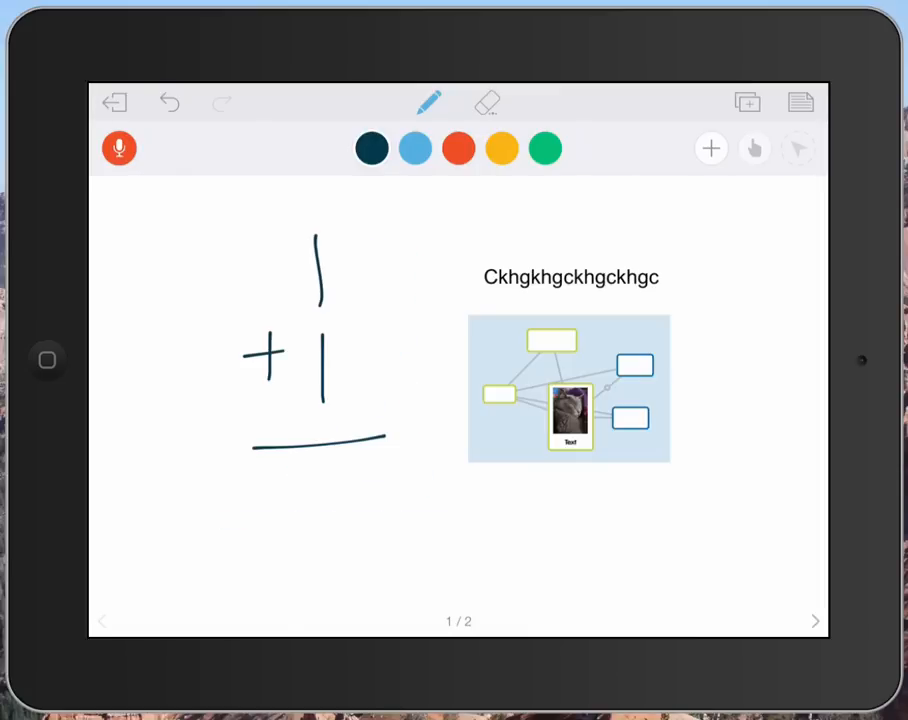
click(816, 620)
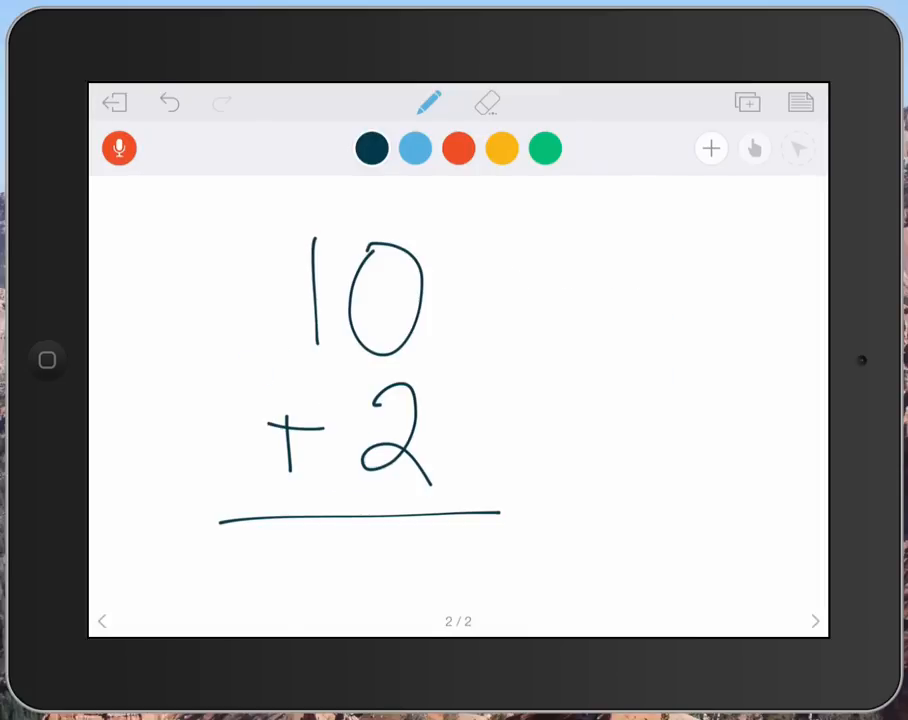
click(104, 622)
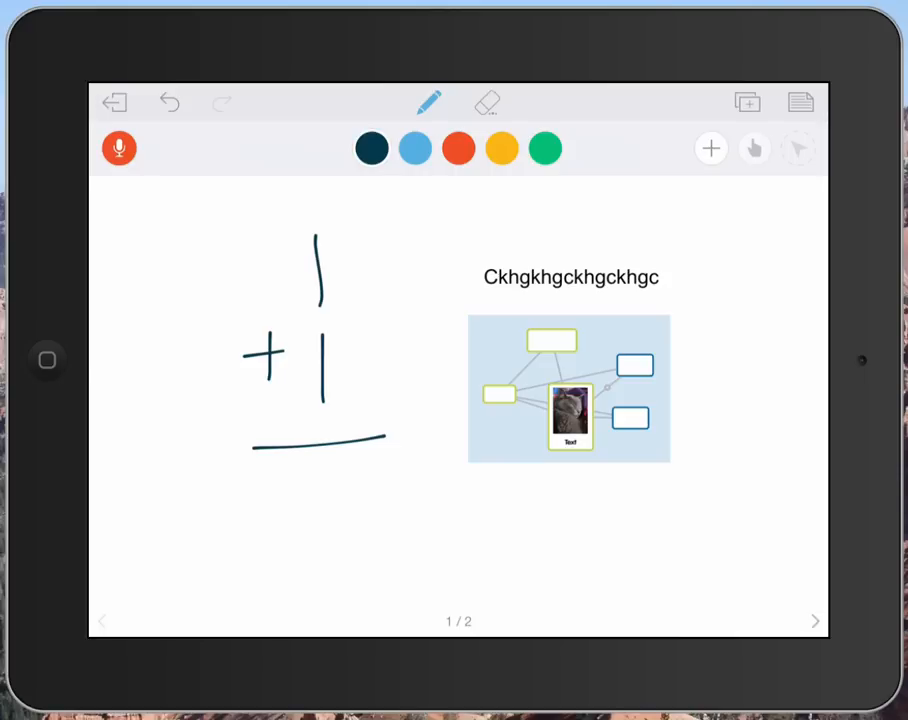
Start recording and annotate page 1 with a red arrow and the answer 2.
click(118, 148)
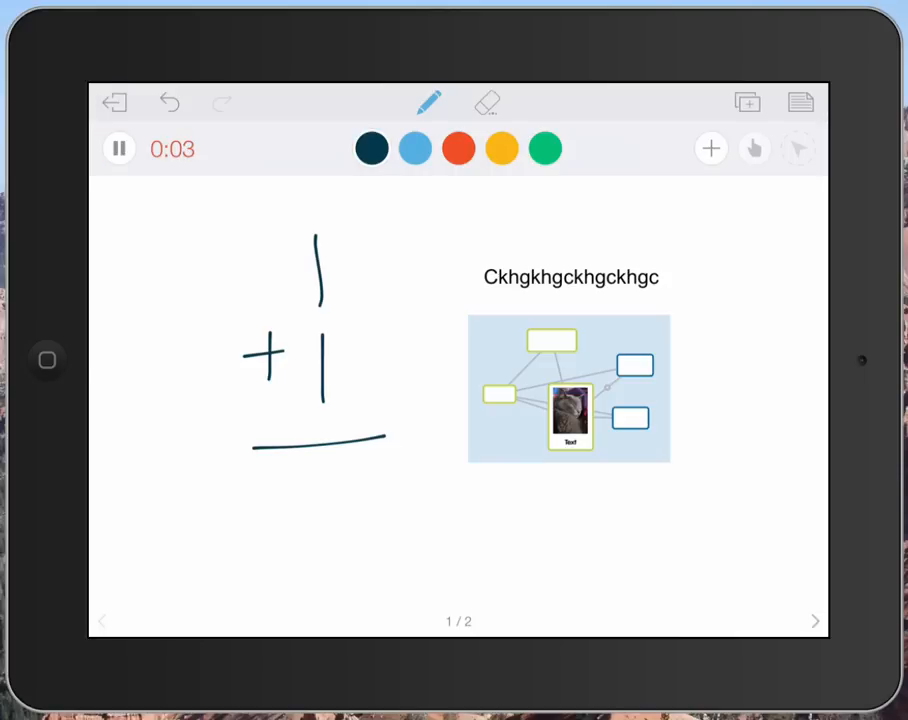
drag(164, 190, 164, 290)
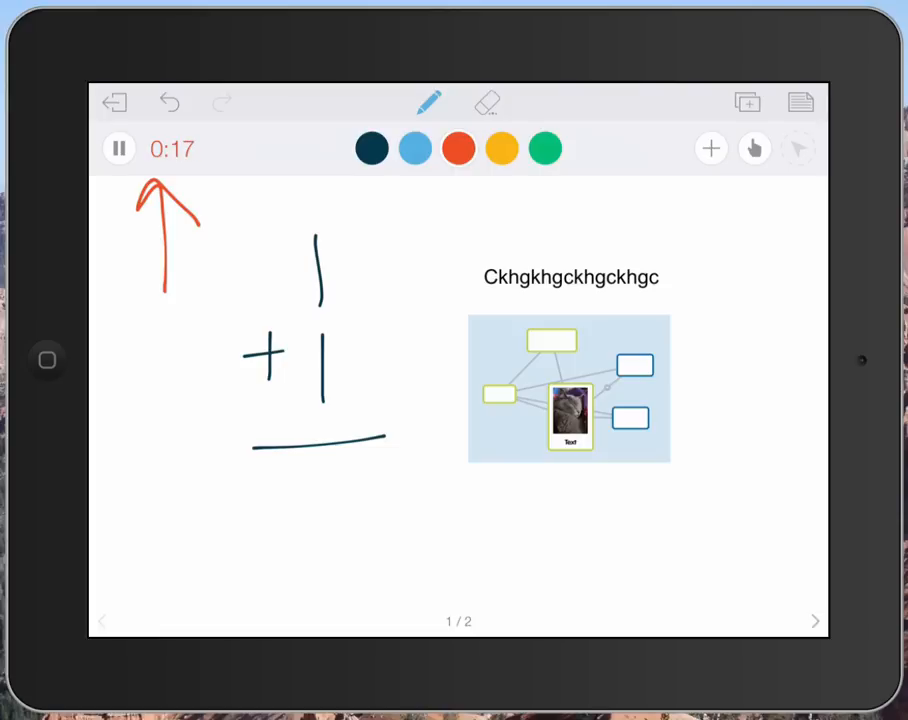
drag(310, 476, 340, 530)
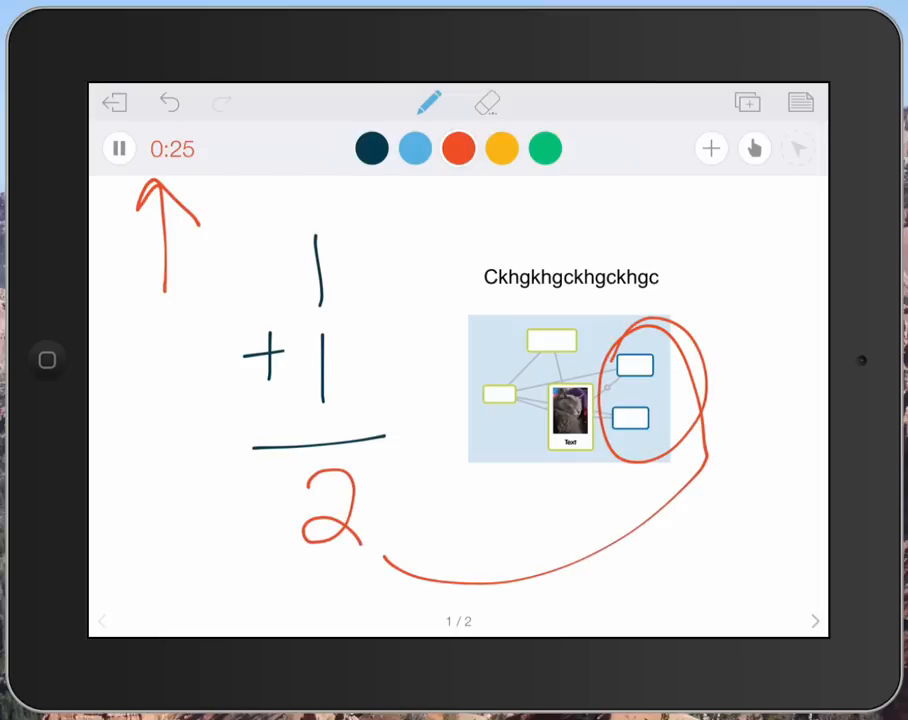
click(814, 620)
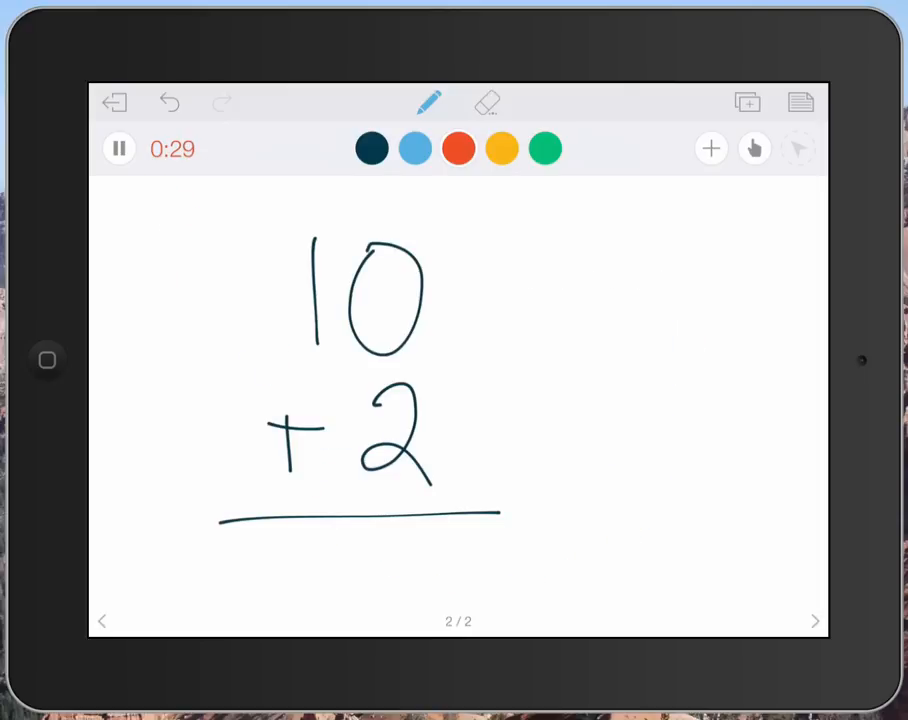
On page 2, draw a red arrow and write and circle the answer 12.
drag(184, 280, 178, 184)
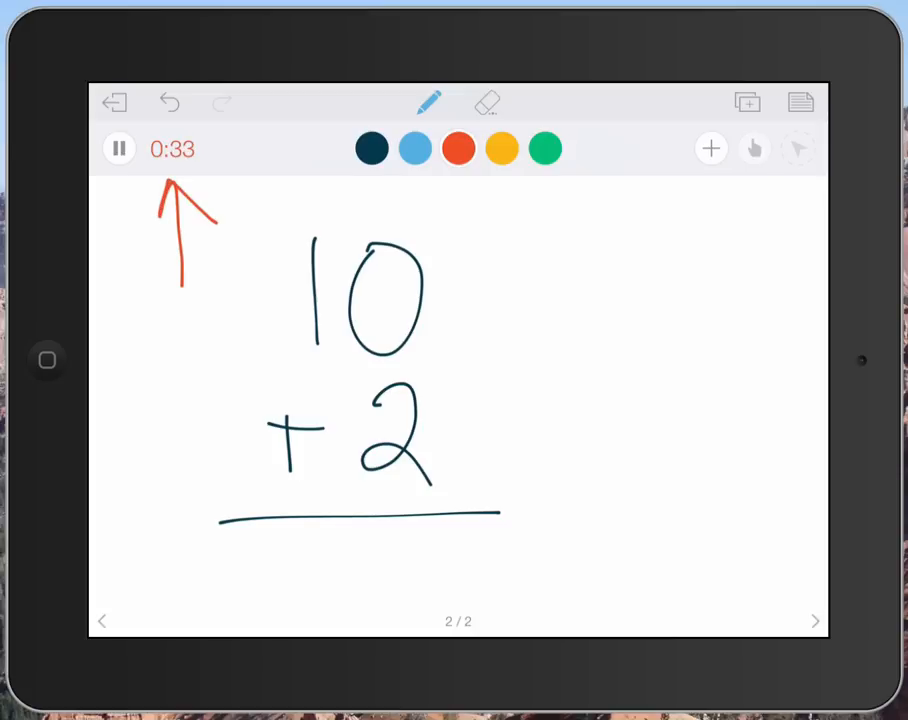
drag(380, 556, 430, 600)
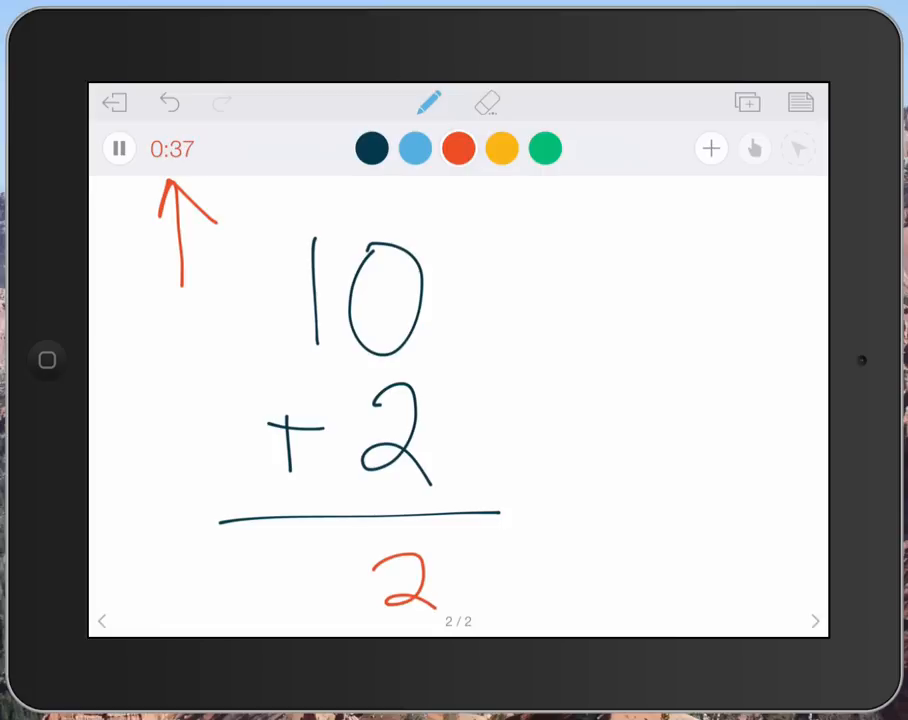
drag(344, 540, 344, 620)
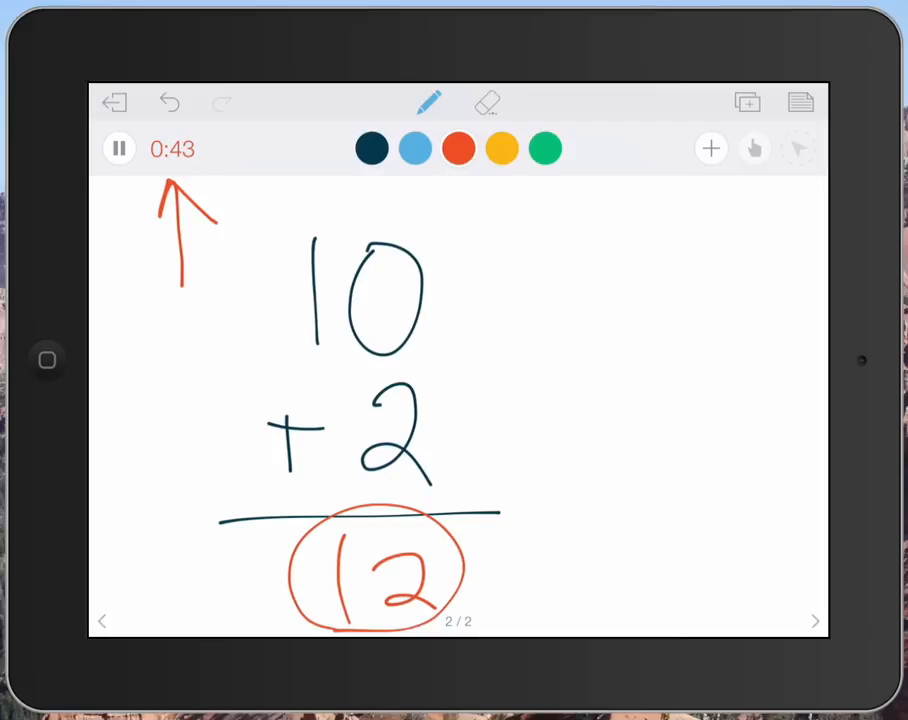
click(710, 148)
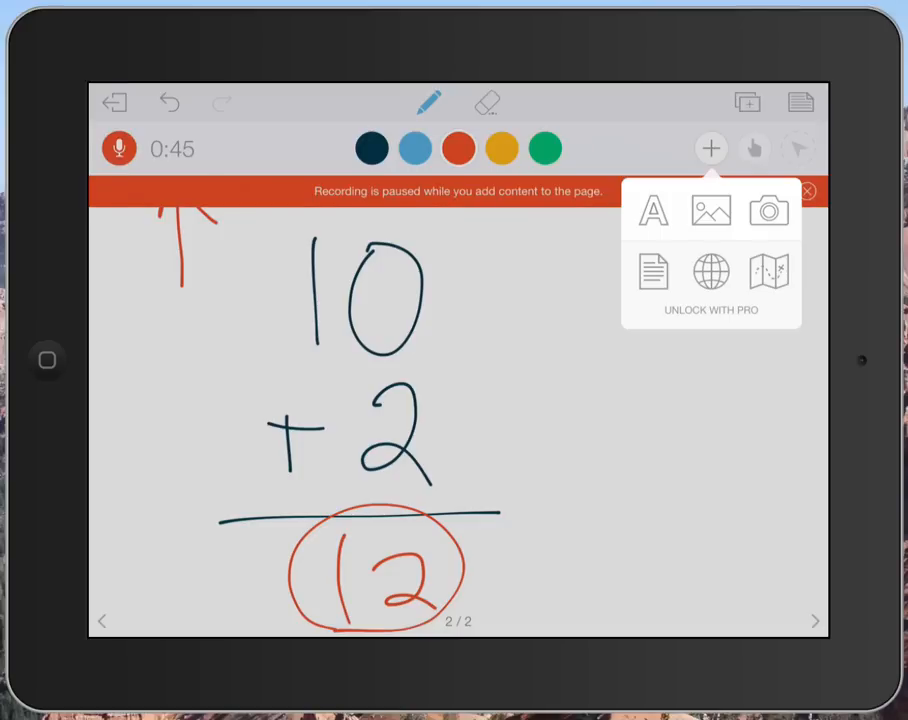
Insert the Einstein portrait from Camera Roll beside 10 + 2 and resume recording.
click(710, 210)
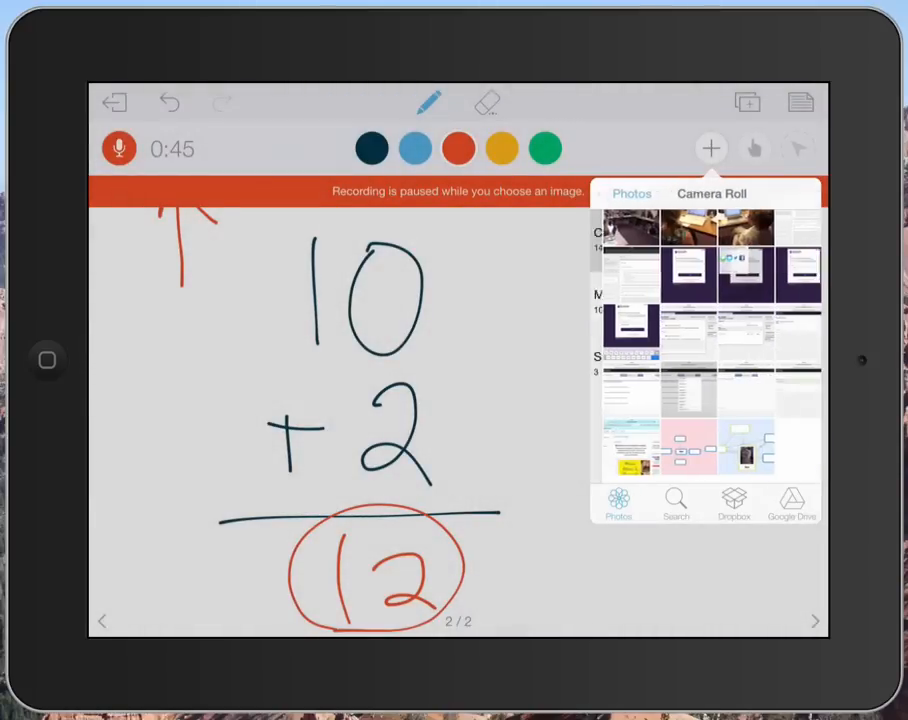
click(712, 192)
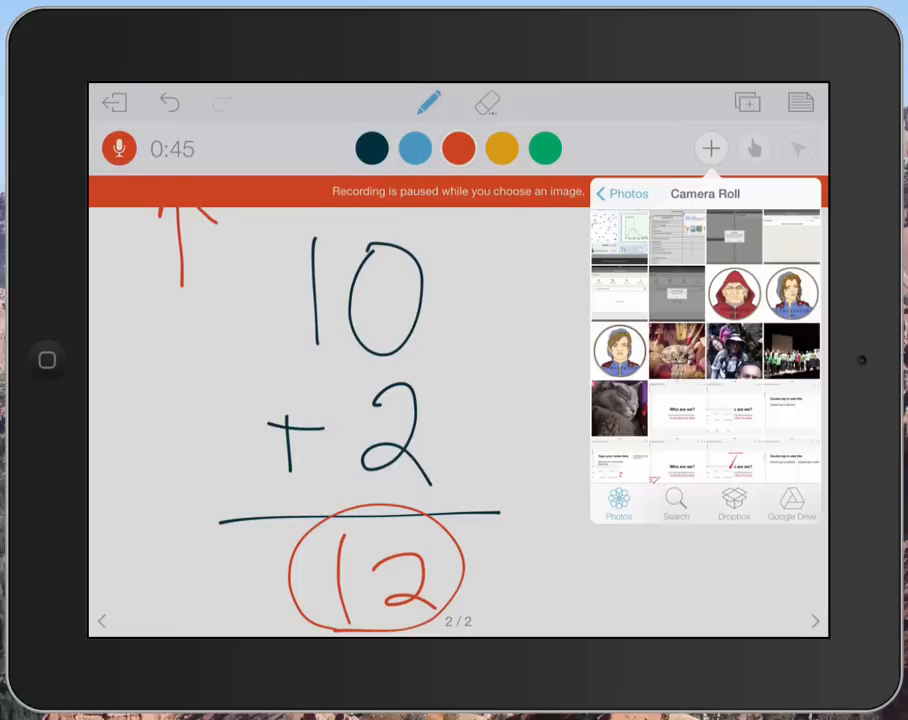
scroll(down, 3)
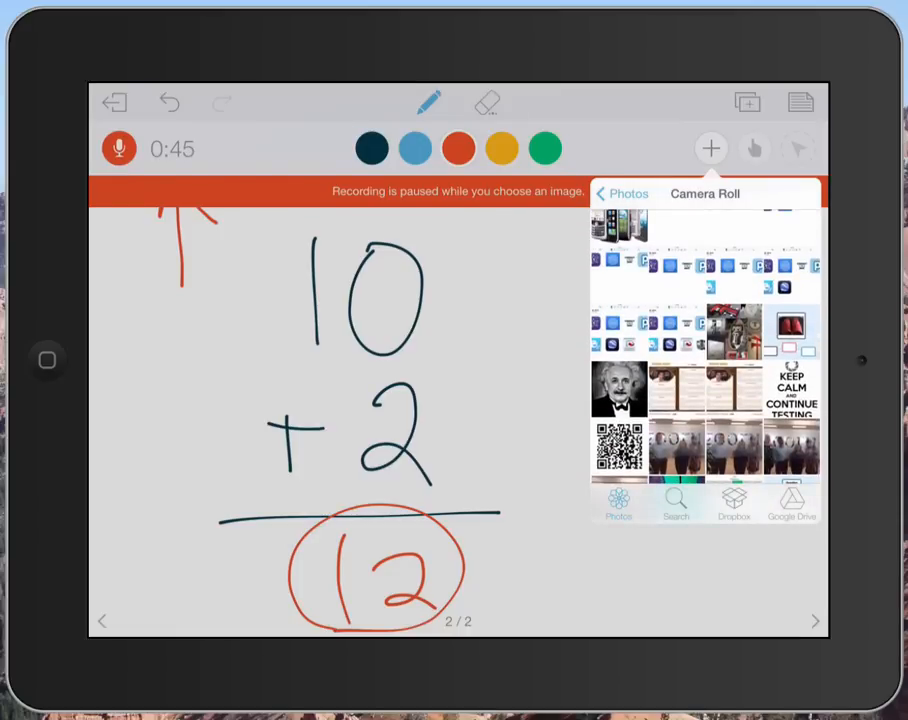
click(620, 388)
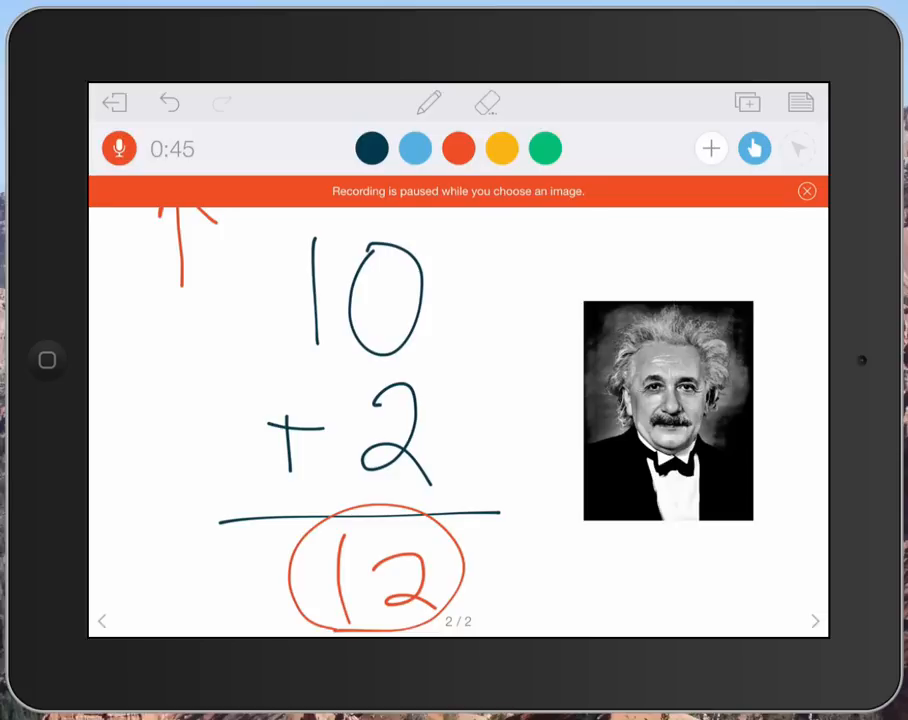
click(806, 190)
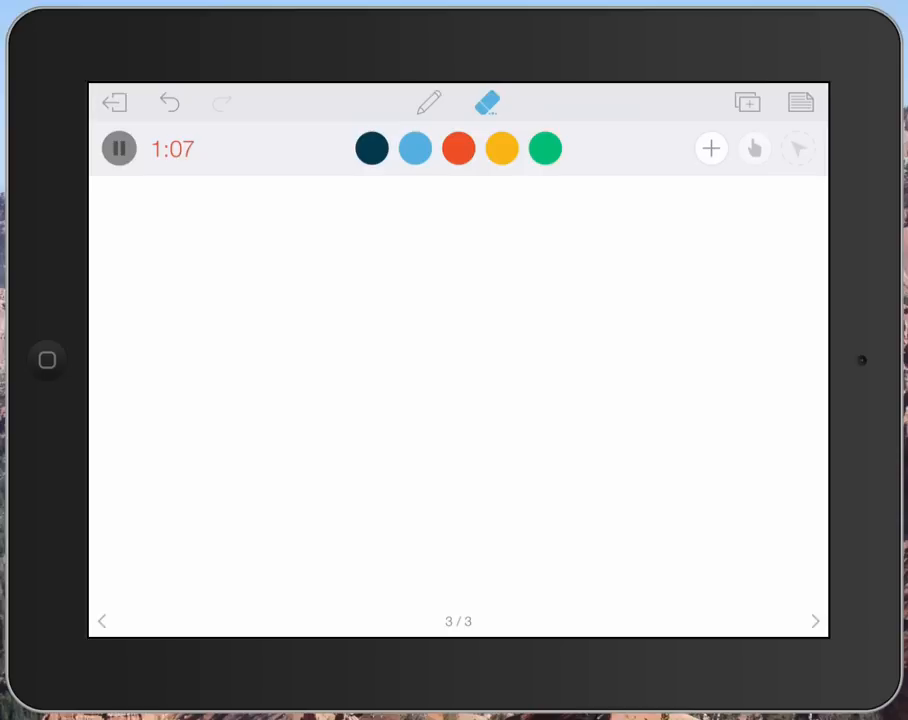
Stop the recording and exit the lesson to the save options.
click(118, 152)
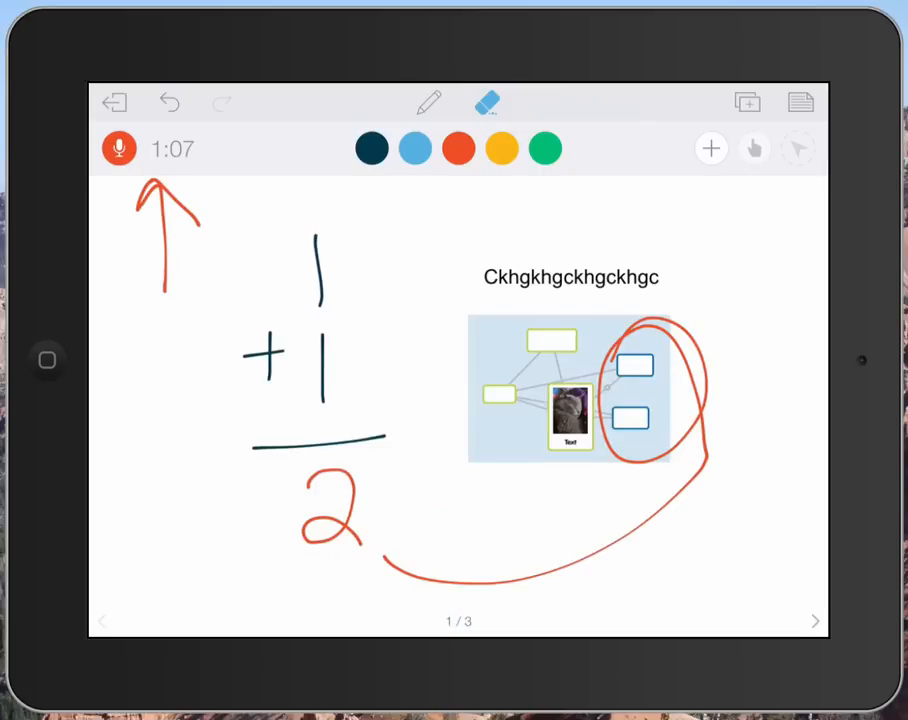
click(118, 104)
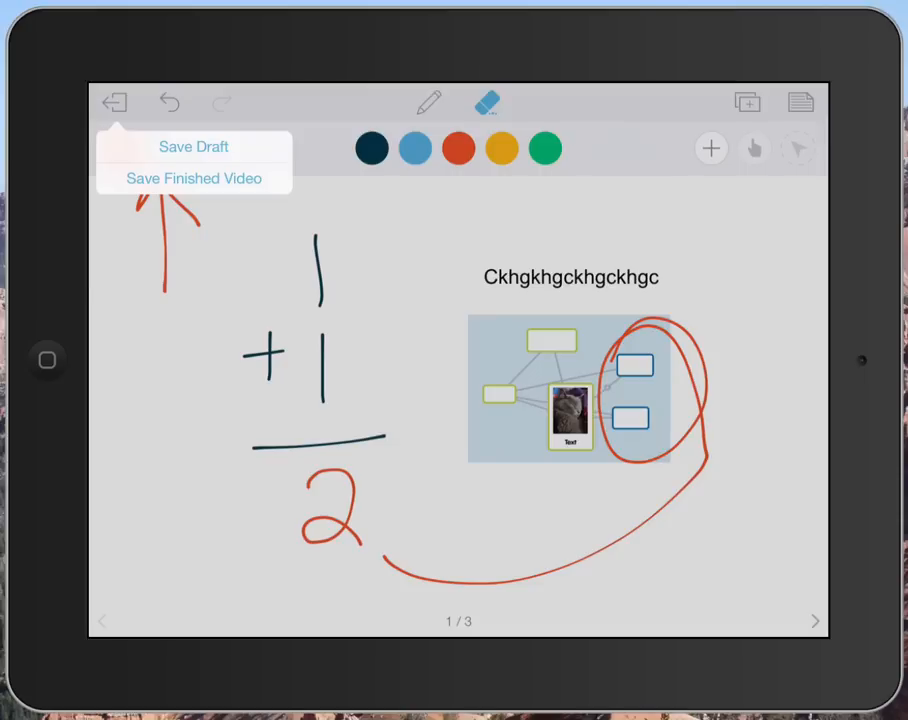
Save as a finished video titled 'Demo Lesson', kept private.
click(194, 178)
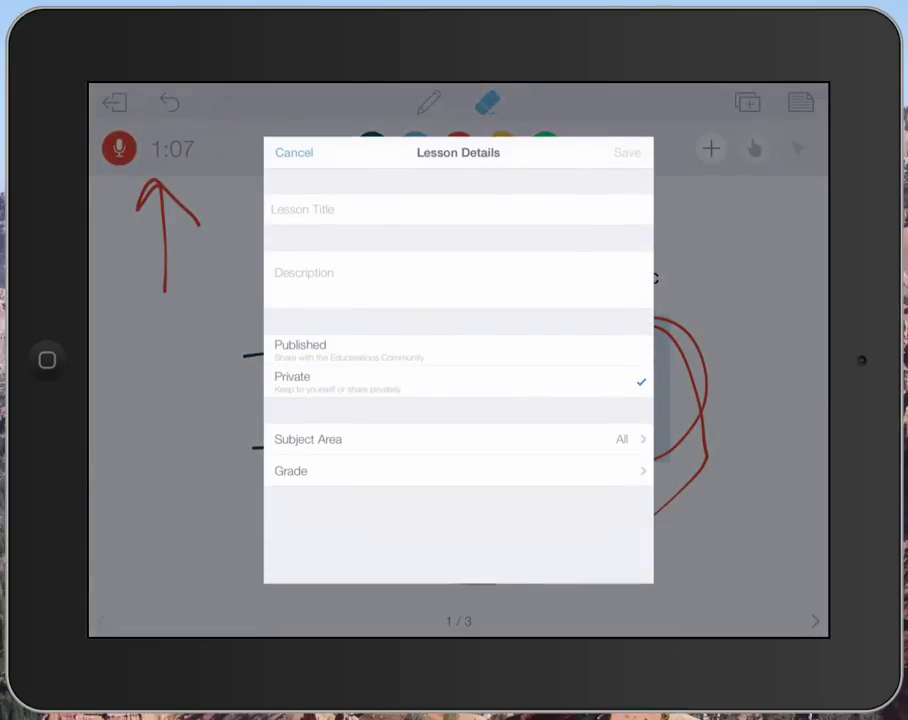
click(454, 210)
text(Demo Lesson)
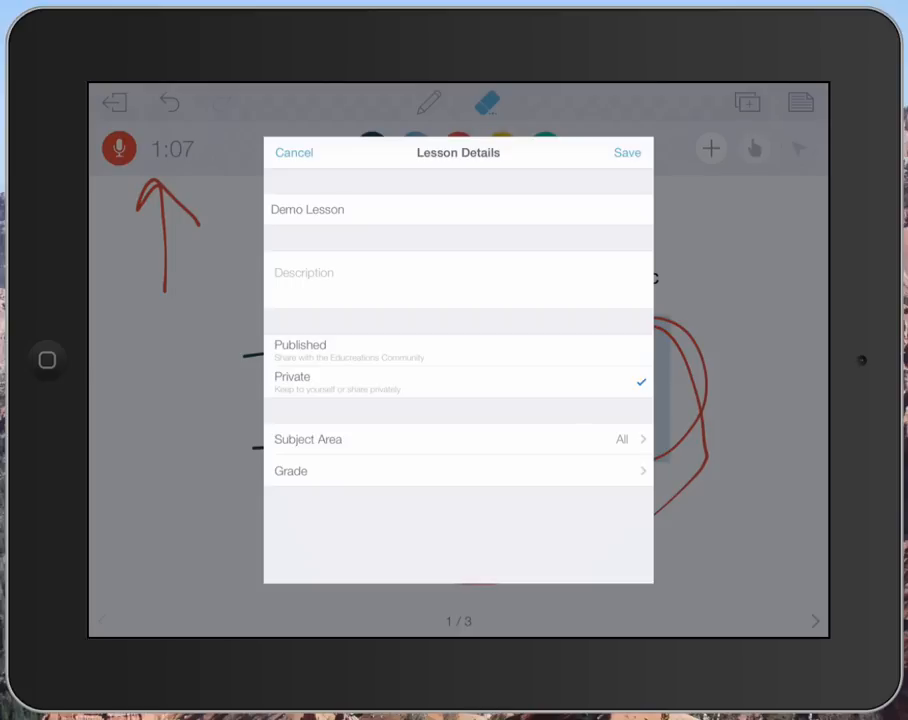
click(626, 152)
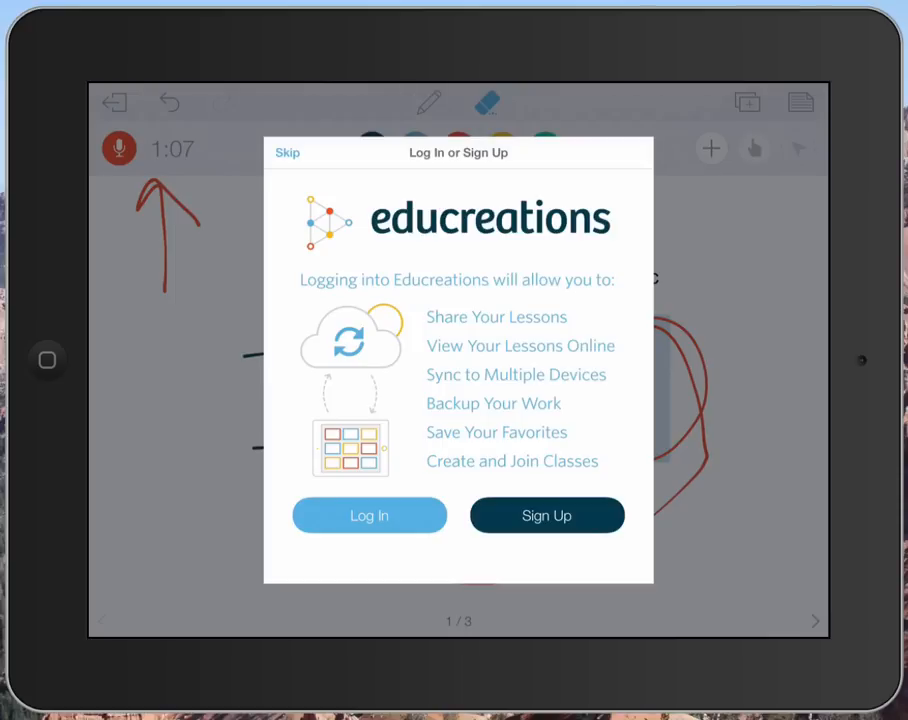
Skip signing in so the lessons library lists Demo Lesson.
click(546, 516)
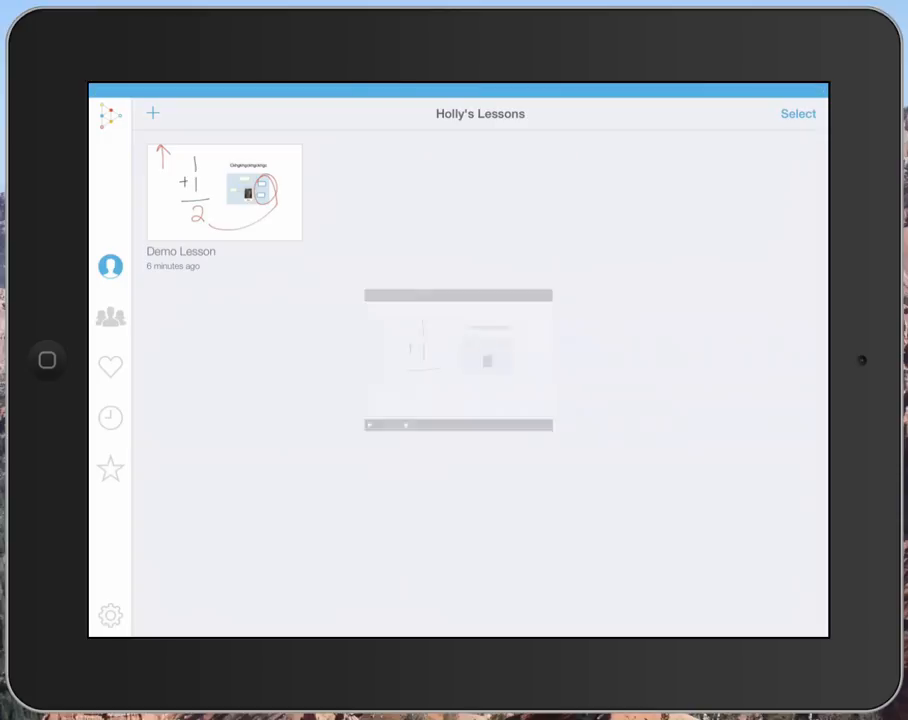
Play Demo Lesson, pause it at 0:08, and show its sharing options.
click(224, 192)
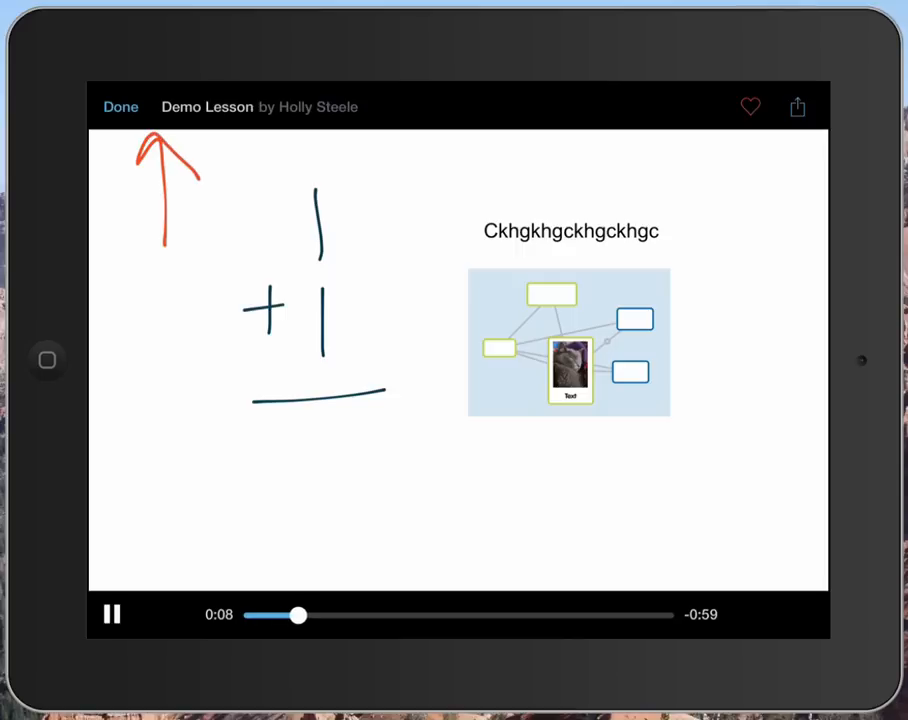
click(112, 616)
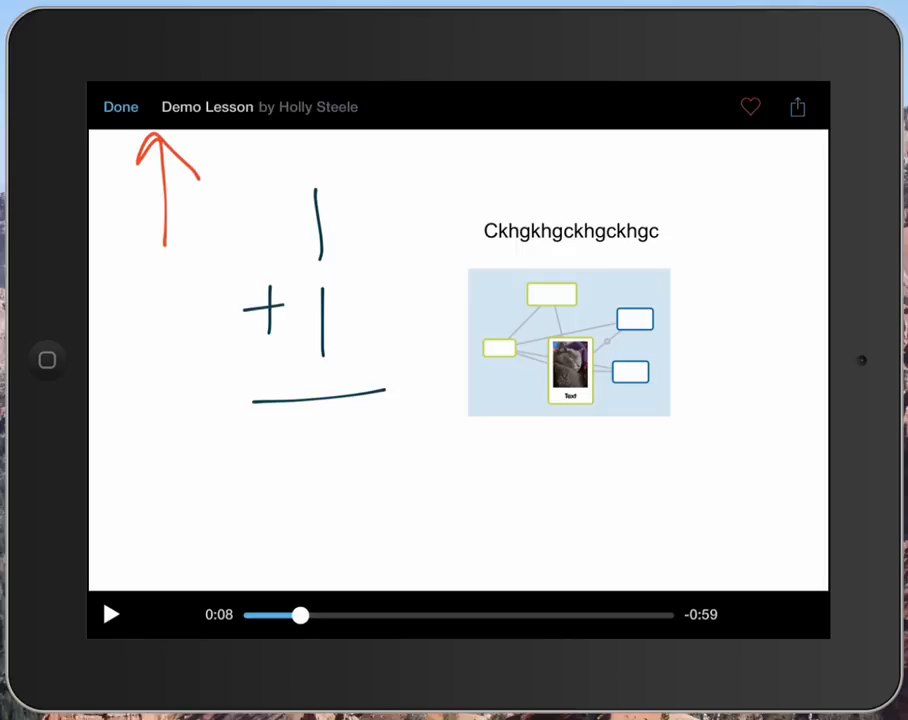
click(798, 104)
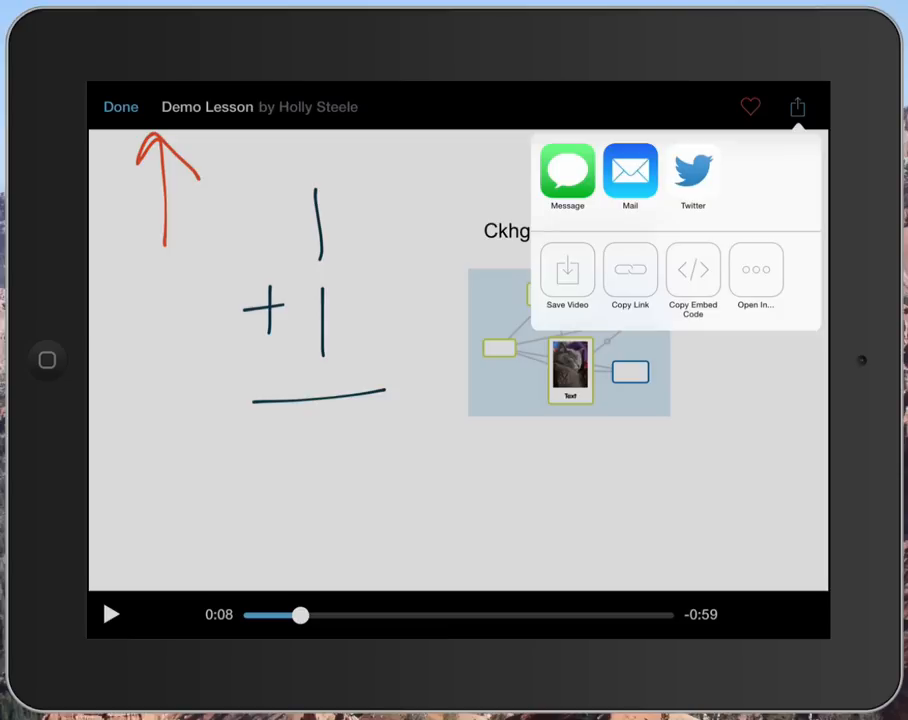
Copy the Demo Lesson share link and reopen the sharing menu.
click(630, 270)
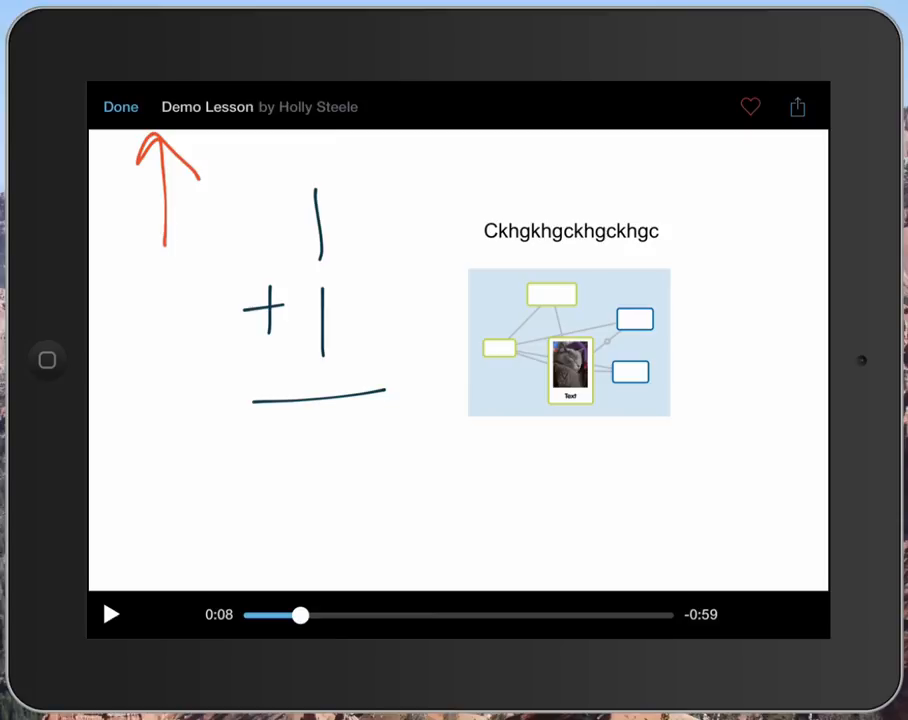
click(798, 104)
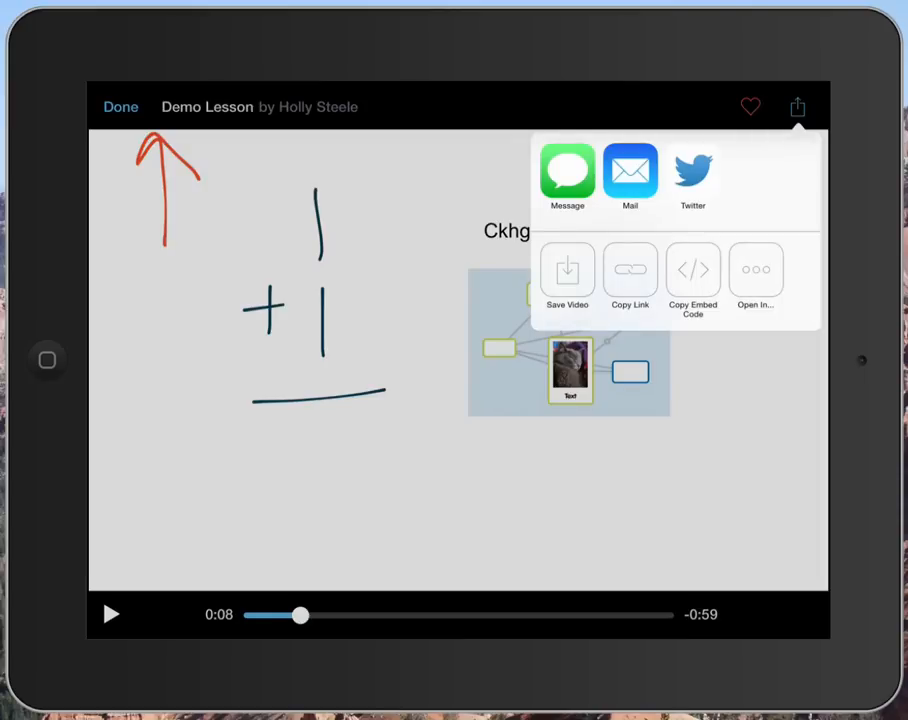